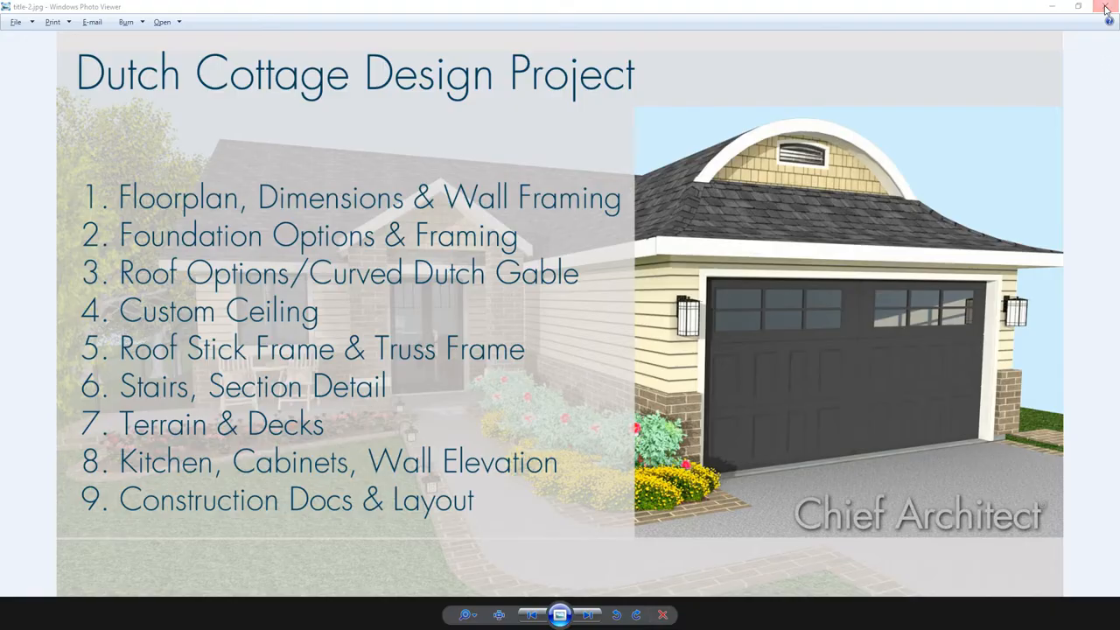
Leave the overview slide and orbit the cottage model to view its side and back.
left_click(1106, 8)
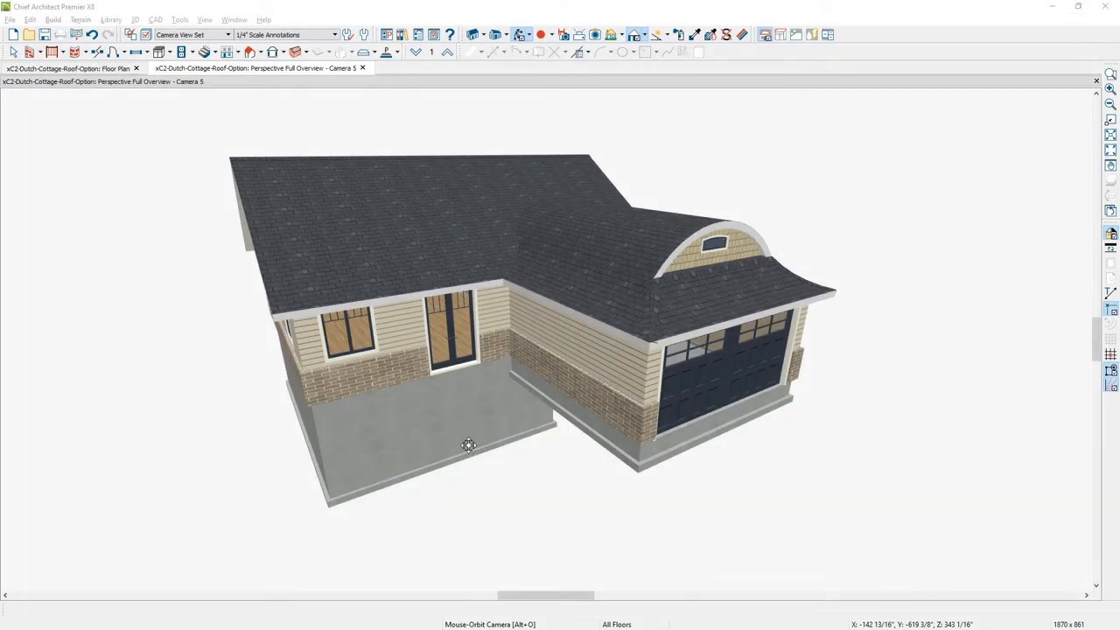
left_click_drag(468, 446, 528, 429)
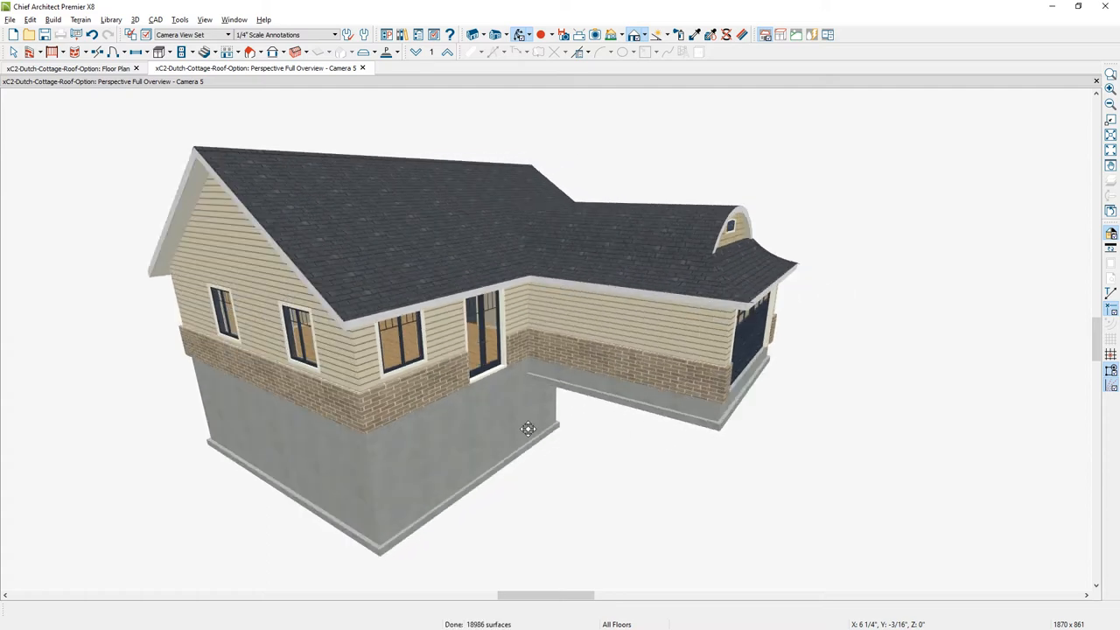
left_click_drag(529, 429, 199, 192)
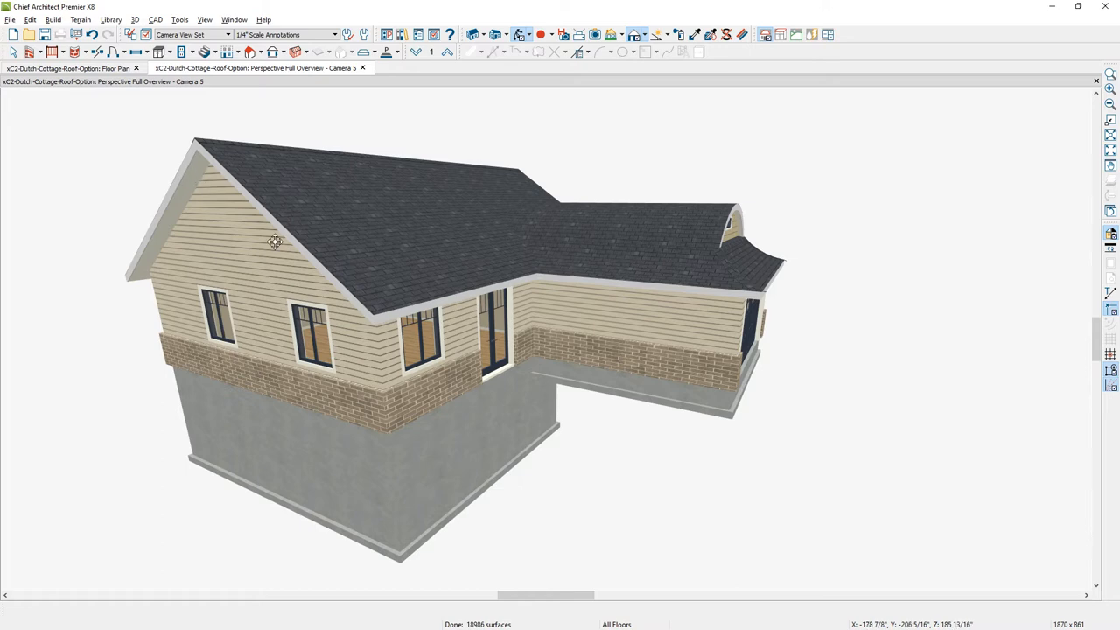
mouse_move(292, 287)
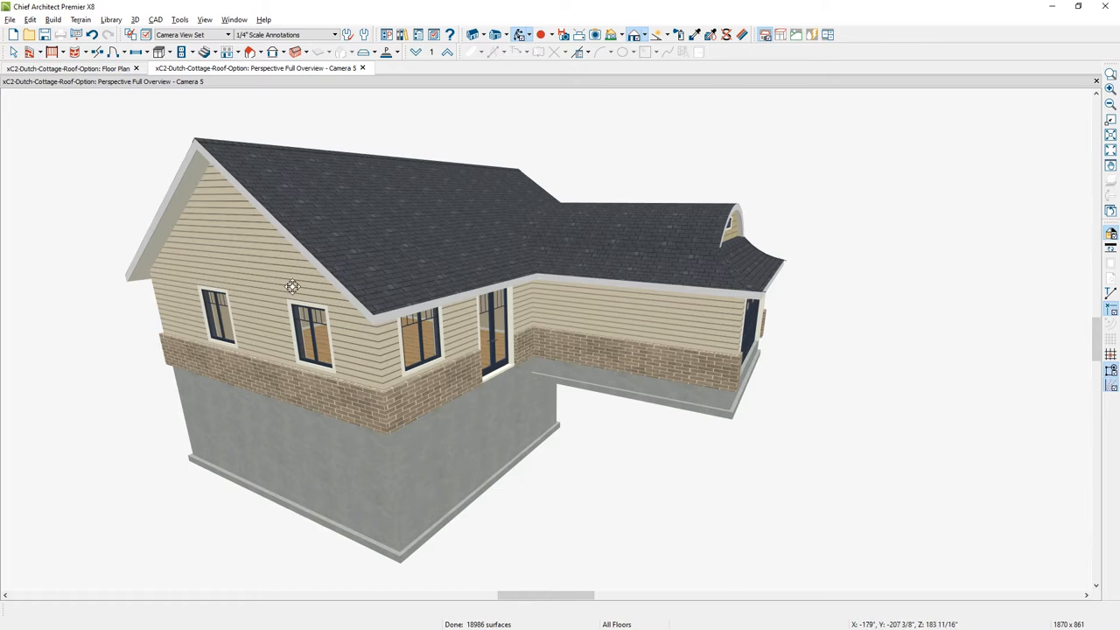
Cut a cross section through the main room and tile it beside the floor plan.
left_click(68, 68)
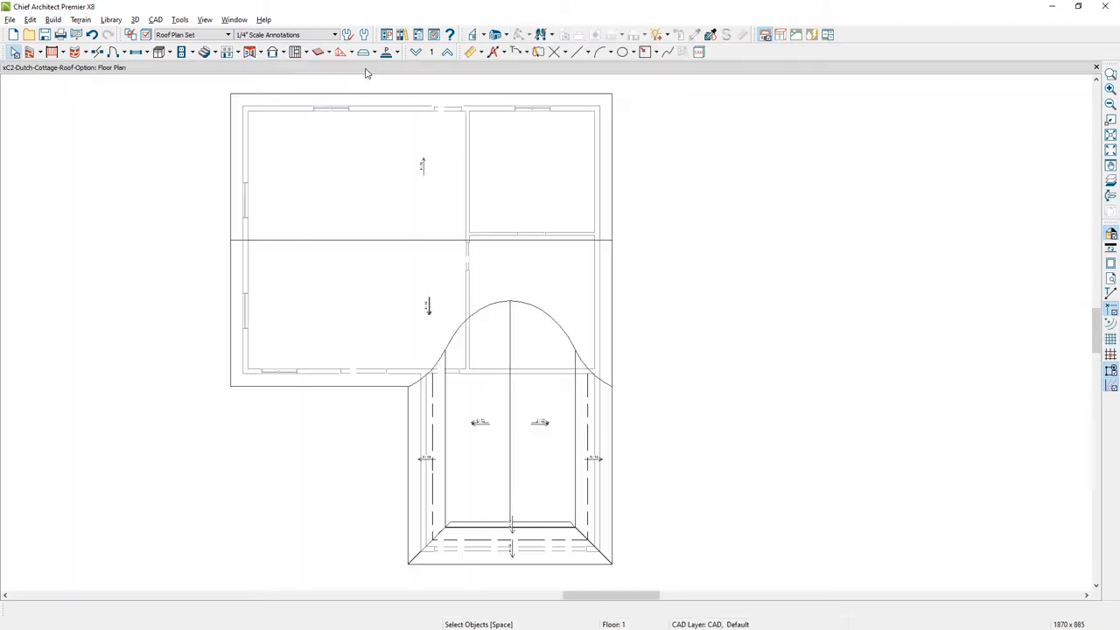
left_click(476, 35)
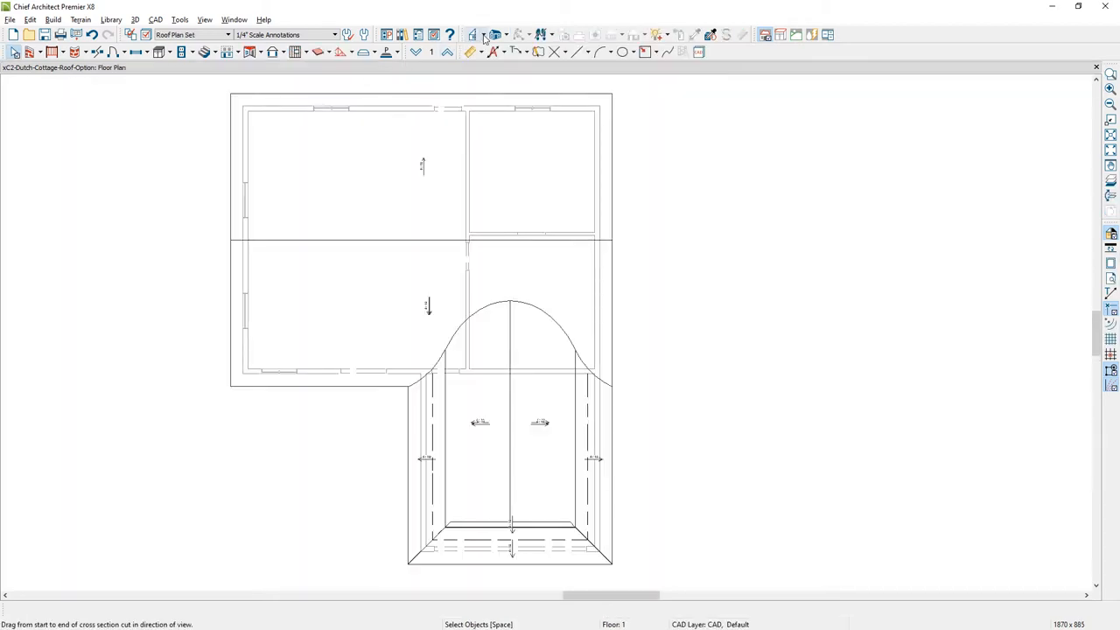
left_click(476, 35)
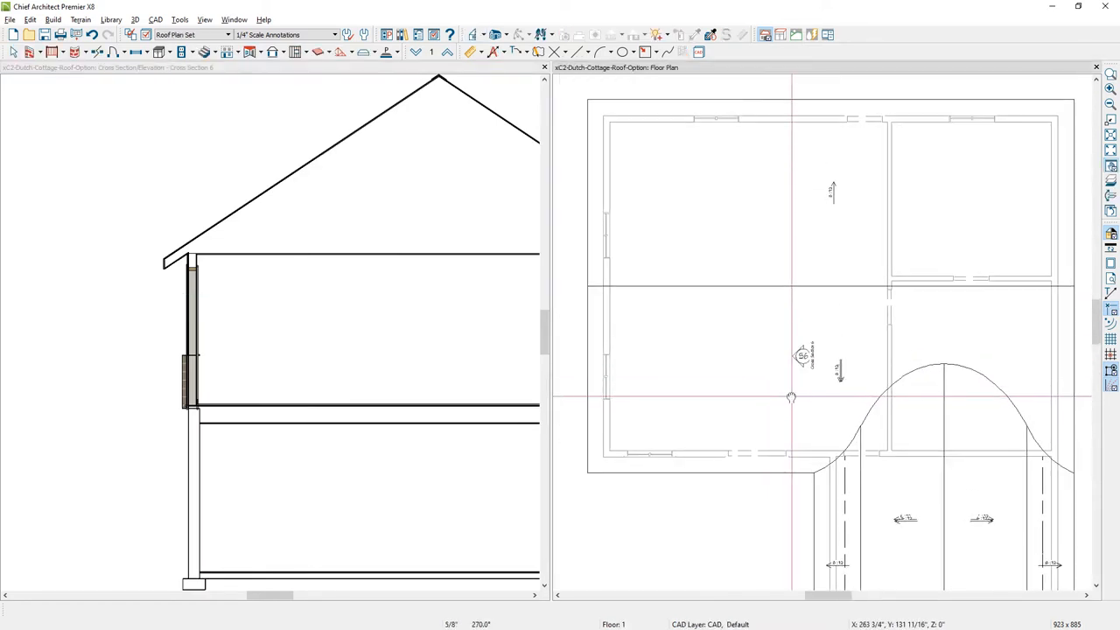
left_click(719, 388)
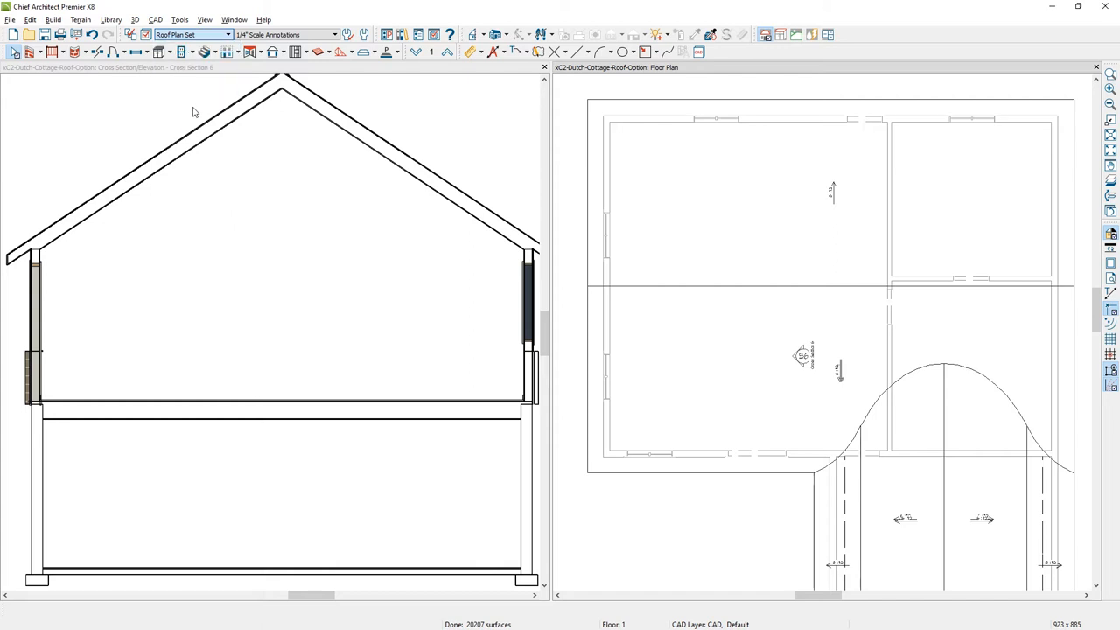
Draw a narrow sloped ceiling plane along the room's top wall and confirm its pitch.
left_click(193, 35)
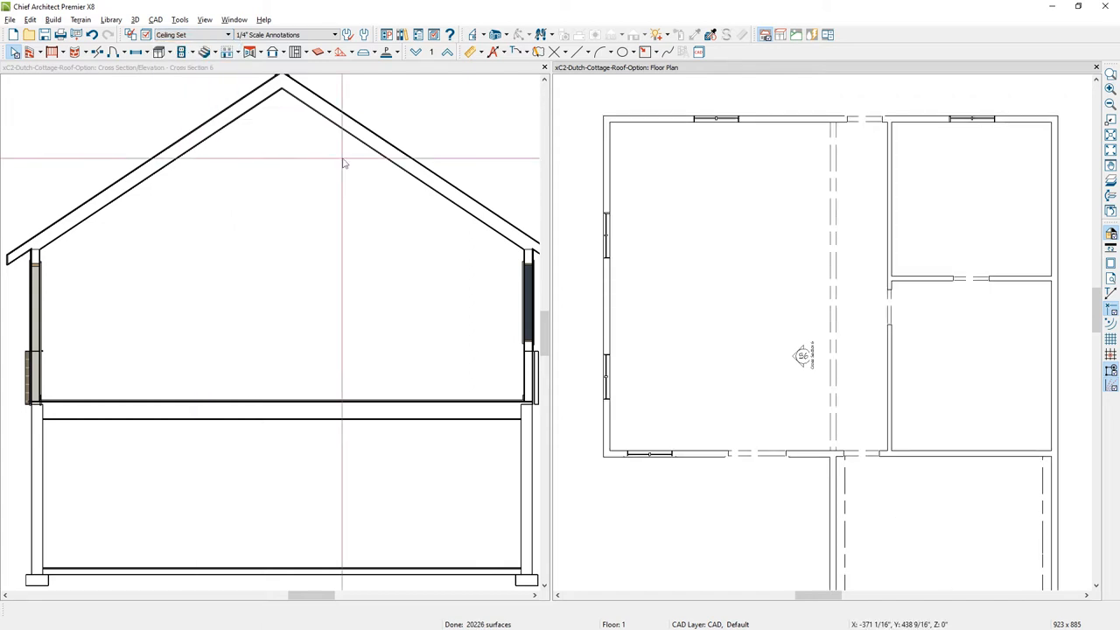
left_click(252, 53)
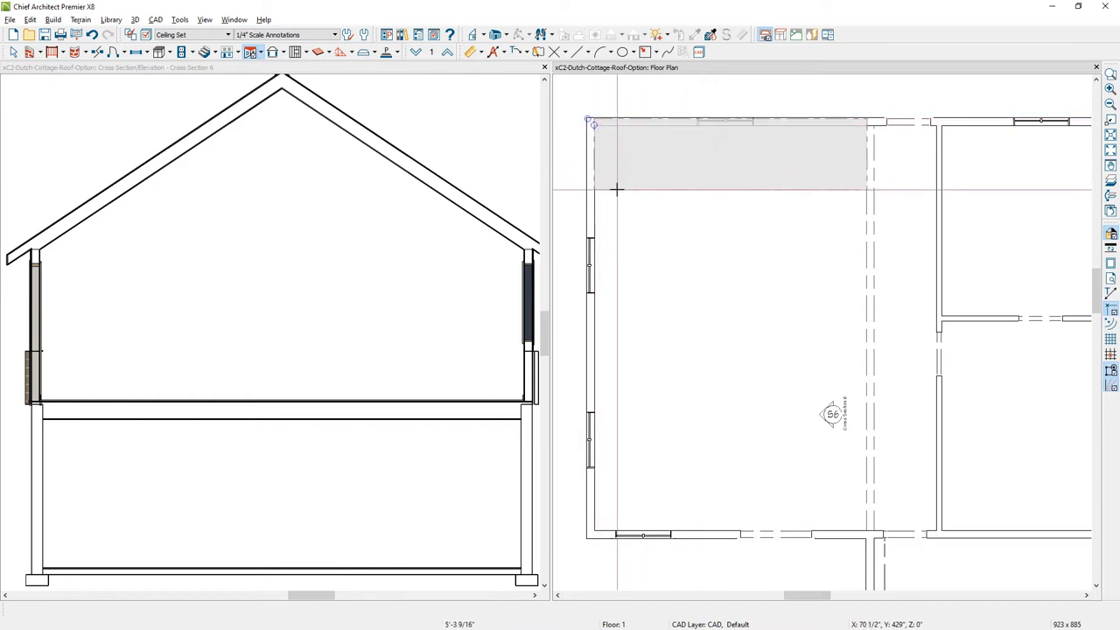
left_click_drag(616, 189, 595, 329)
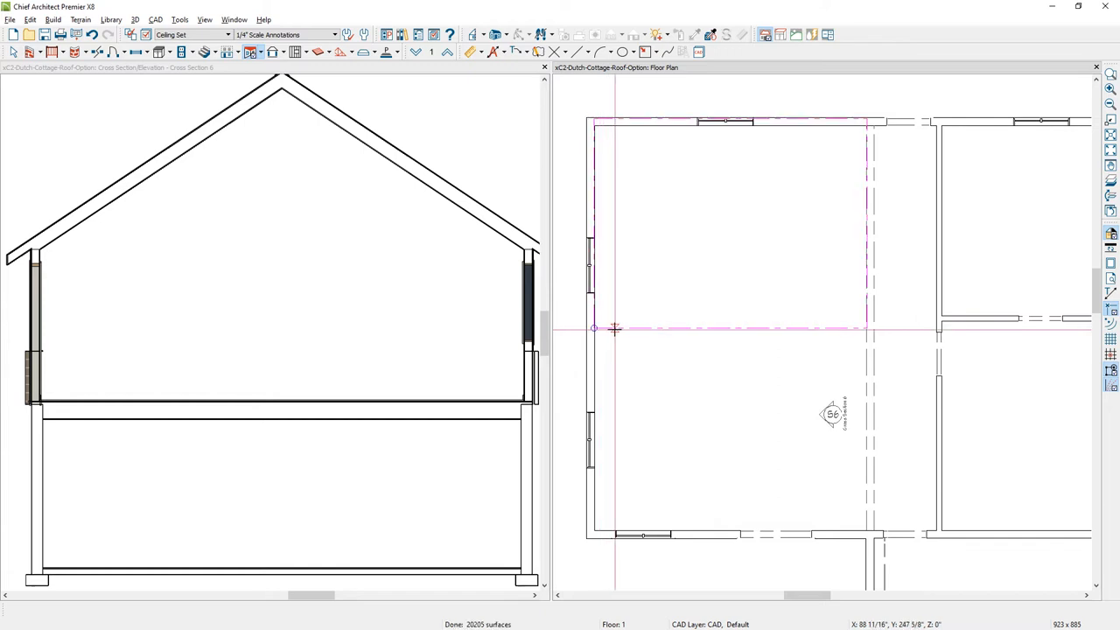
left_click(731, 223)
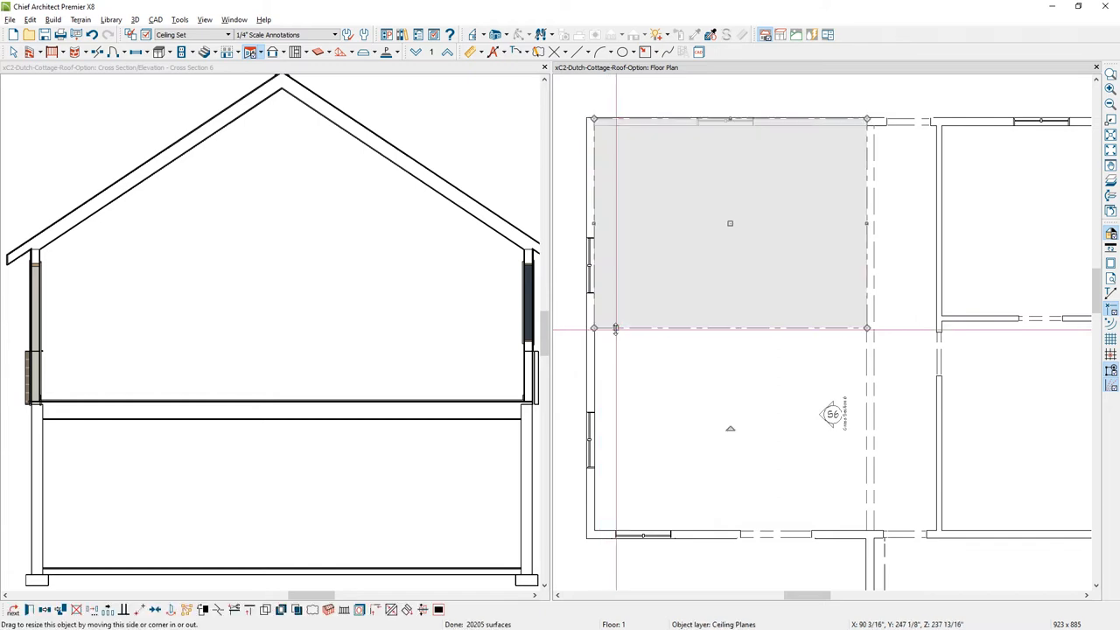
double_click(731, 224)
type("6")
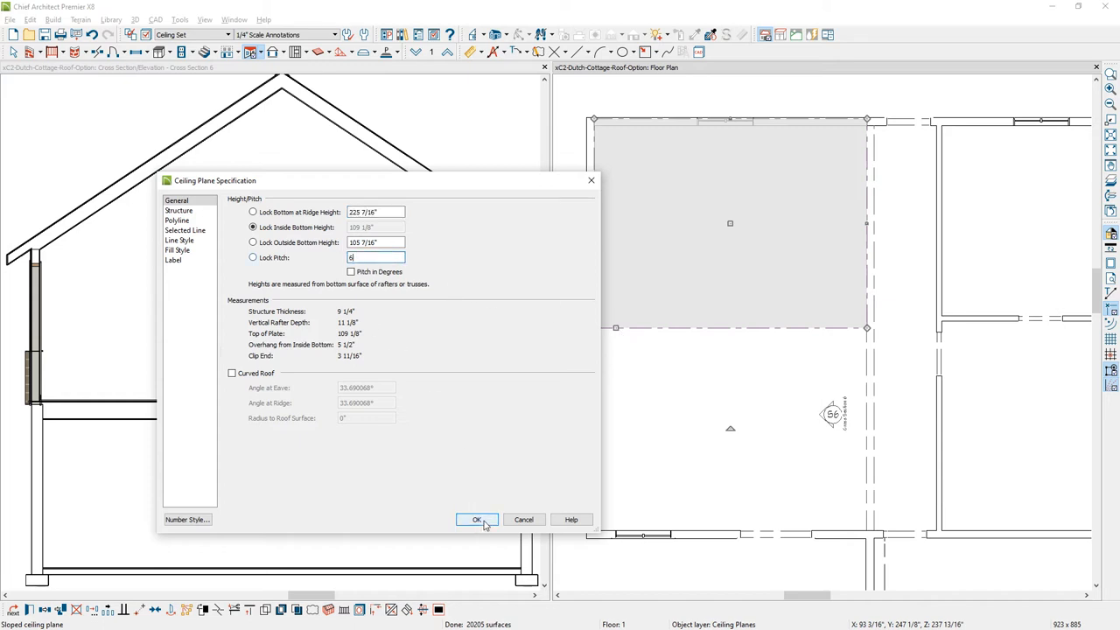
left_click(476, 518)
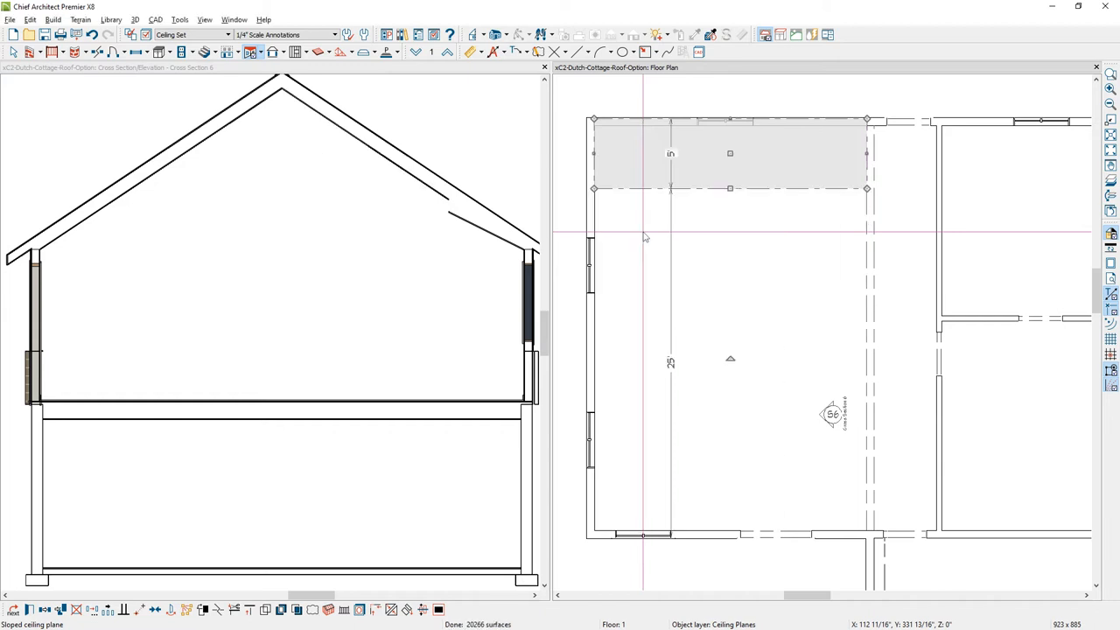
Make the top ceiling strip flat and add a second sloped ceiling plane below it.
double_click(730, 154)
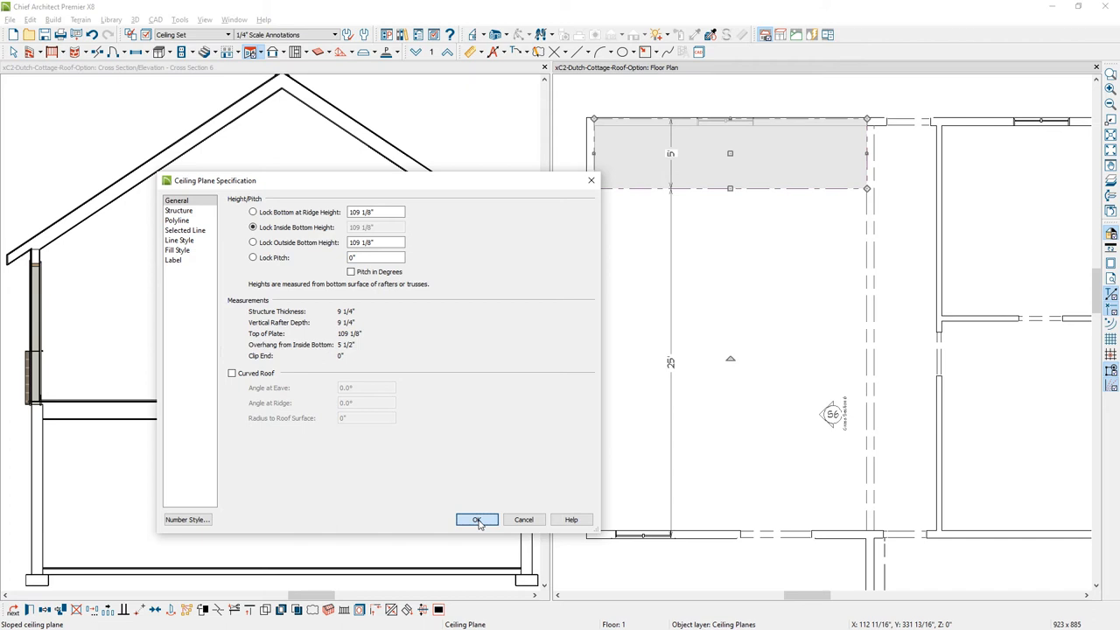
left_click(476, 519)
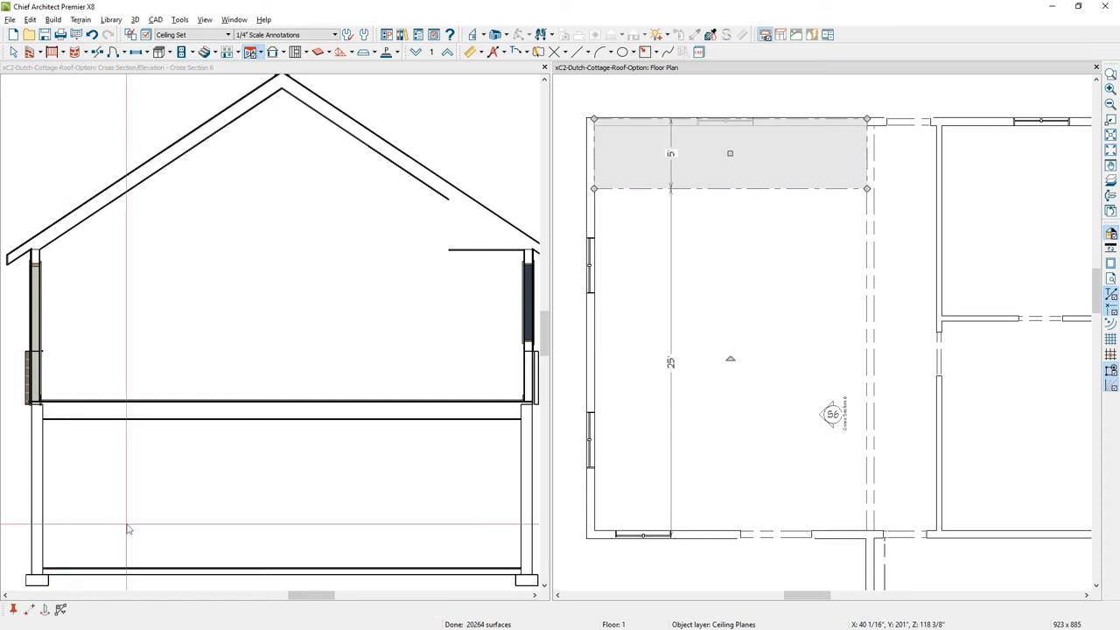
left_click_drag(729, 154, 726, 217)
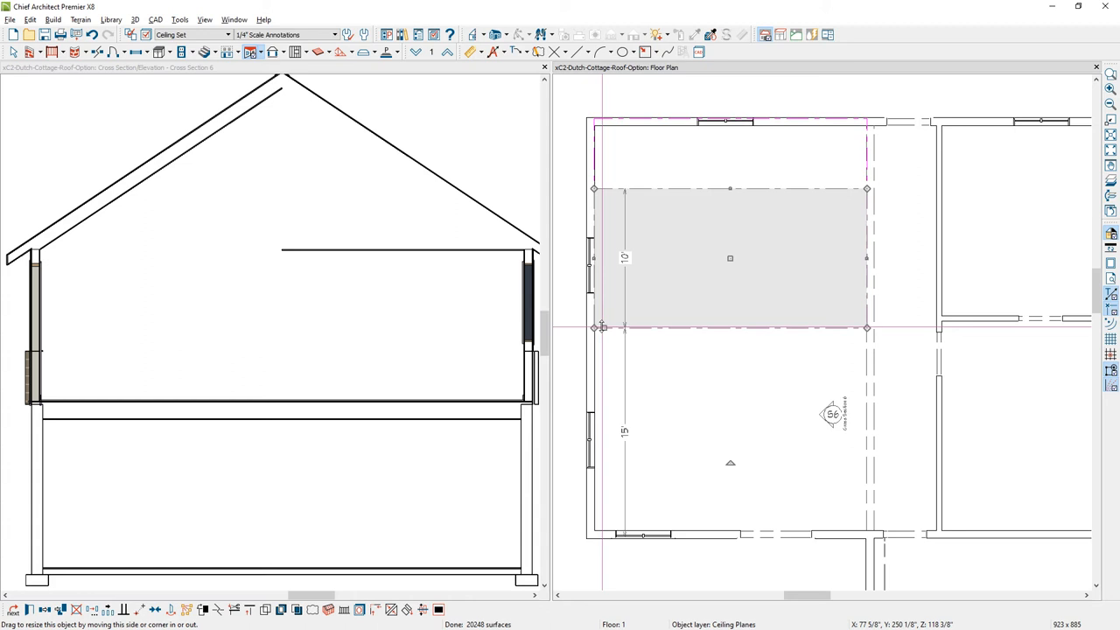
double_click(729, 257)
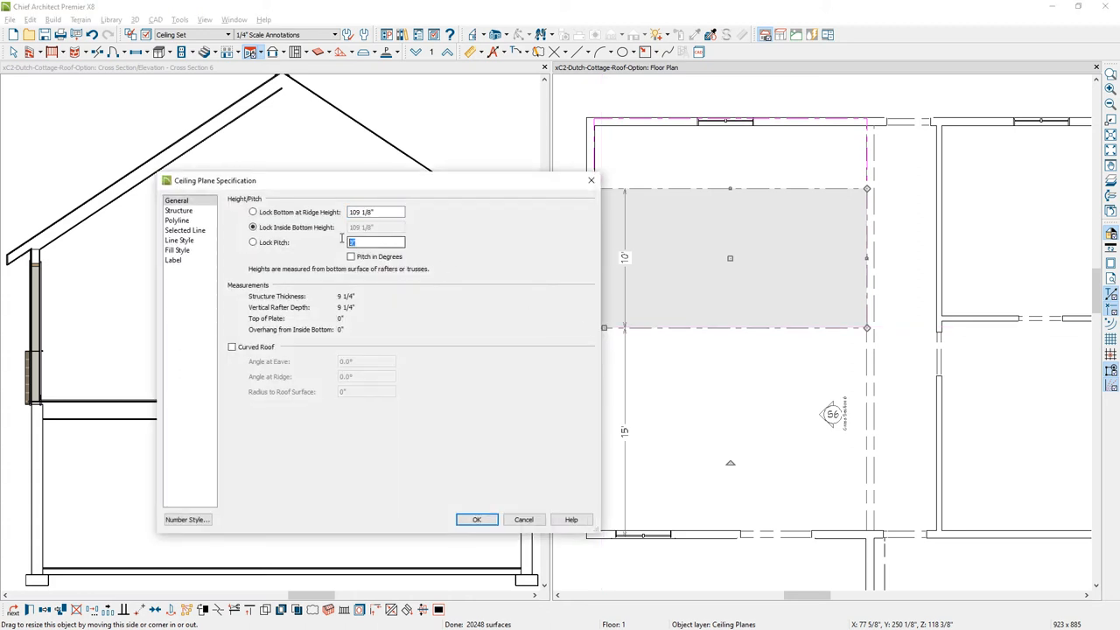
left_click(476, 518)
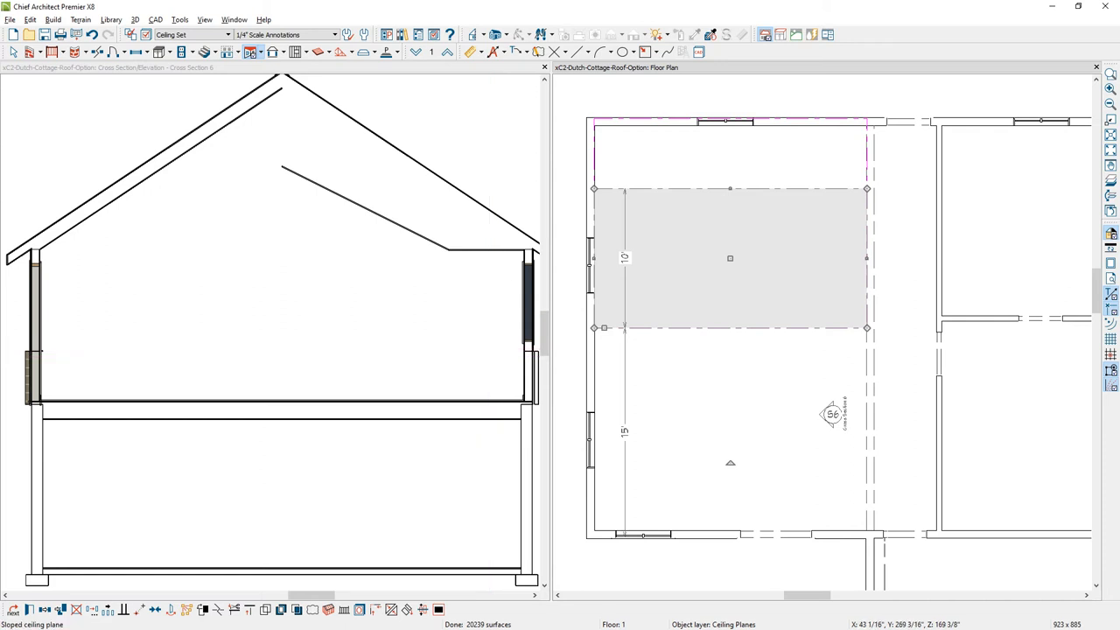
mouse_move(689, 189)
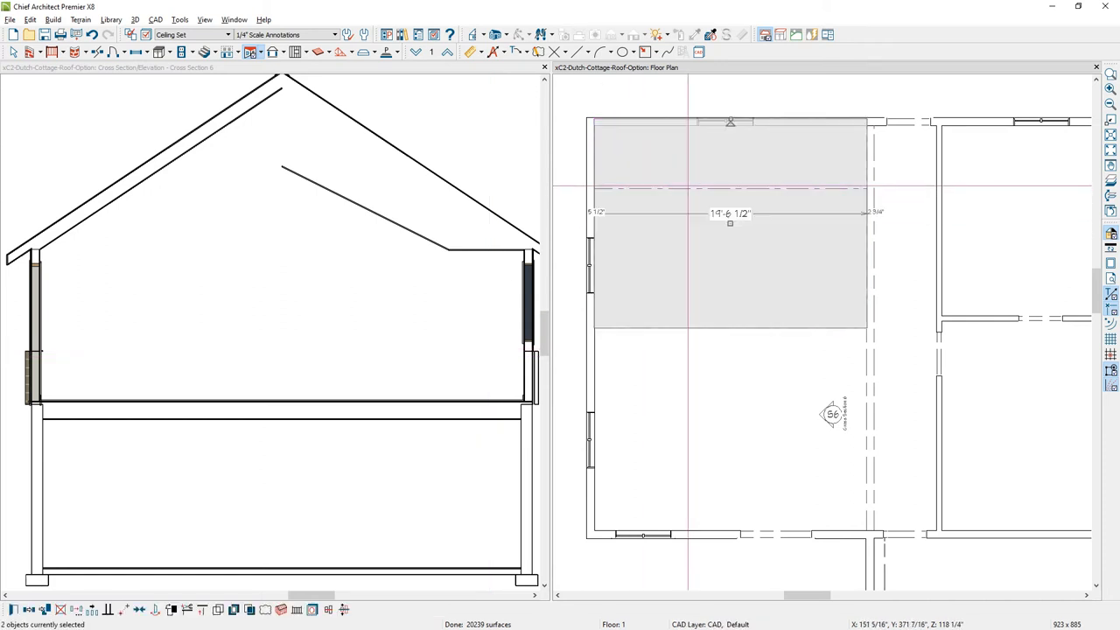
Reflect both ceiling planes across the room's centre line for a symmetric profile.
left_click(28, 608)
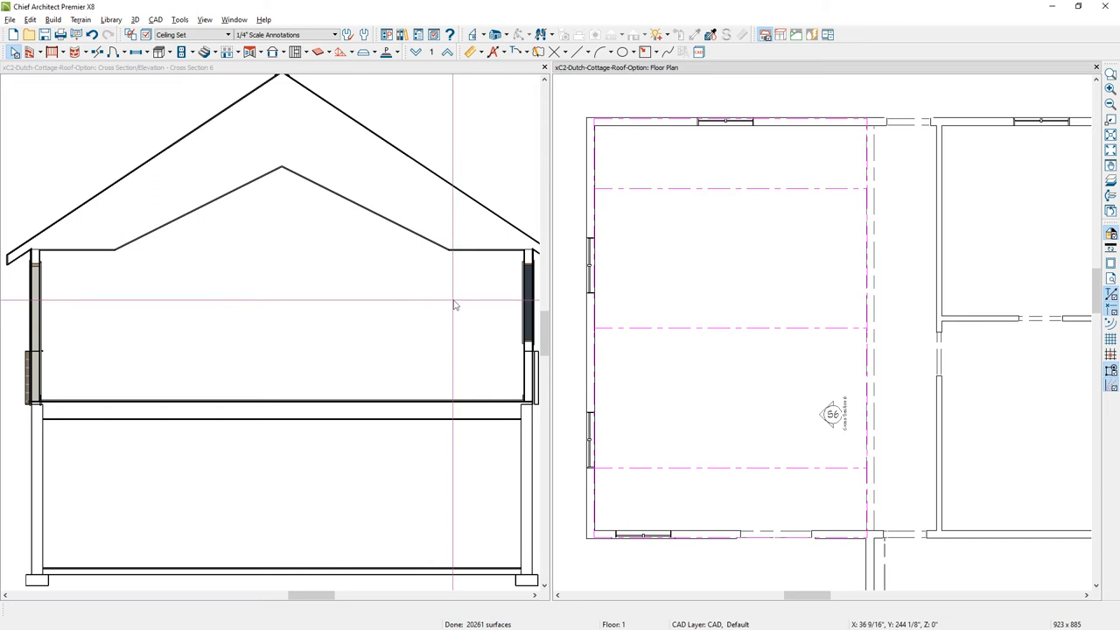
Place a roof truss across the room with Force Truss Rebuild enabled.
left_click(381, 52)
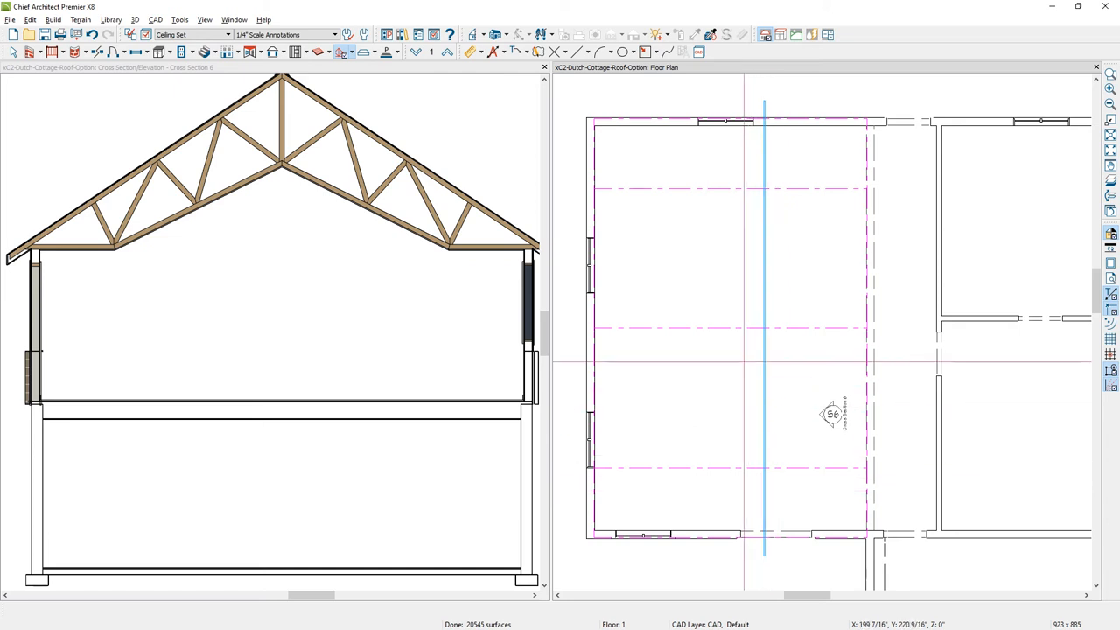
left_click(731, 259)
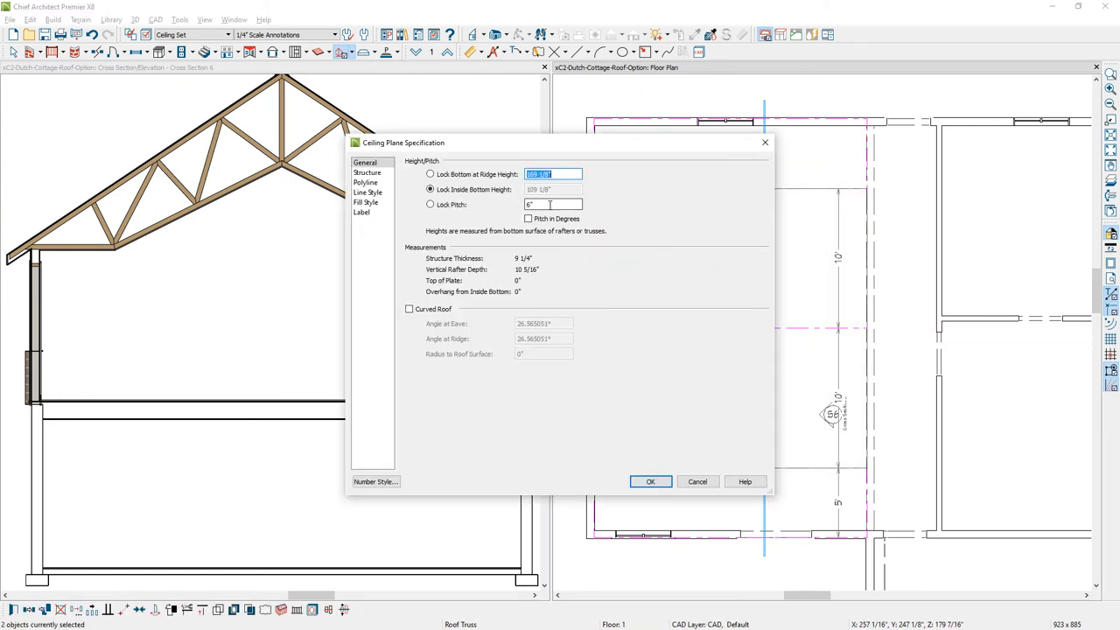
left_click(651, 481)
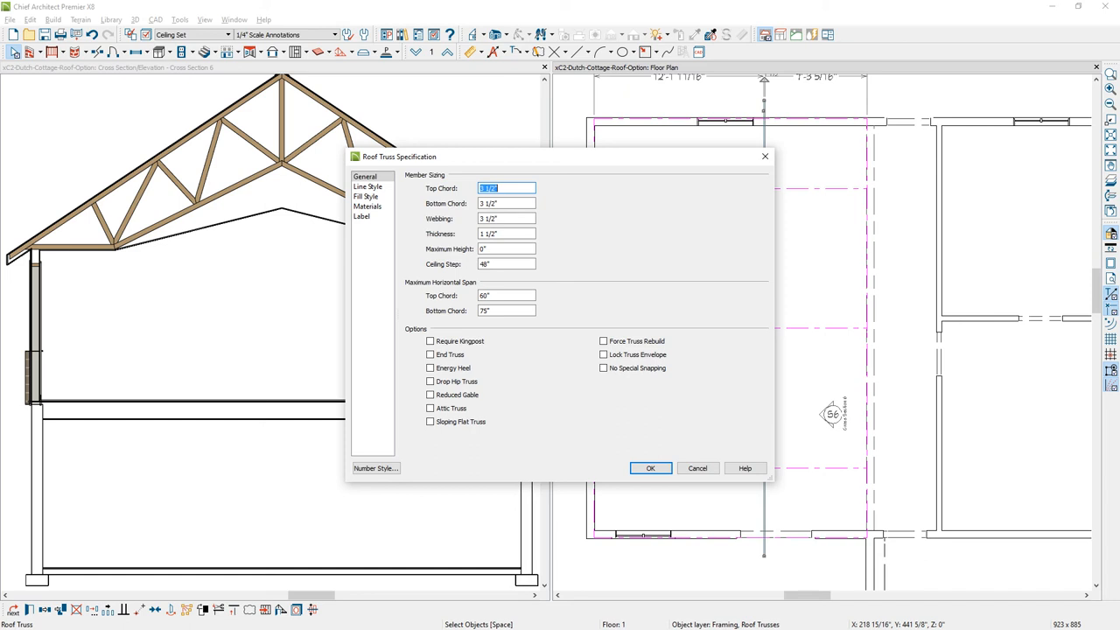
left_click(603, 341)
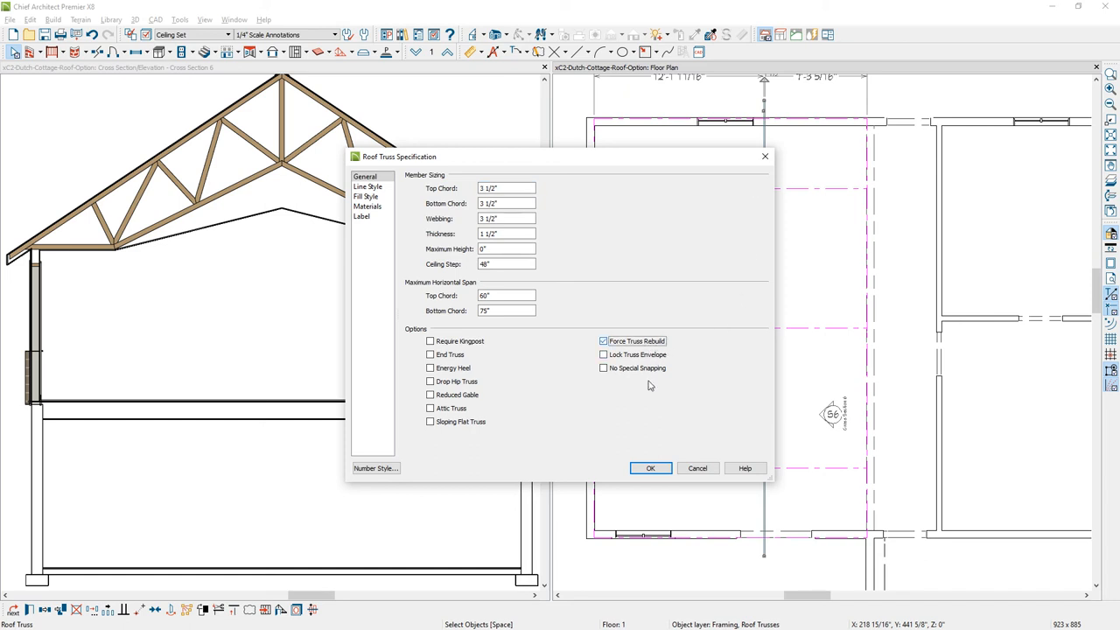
left_click(651, 468)
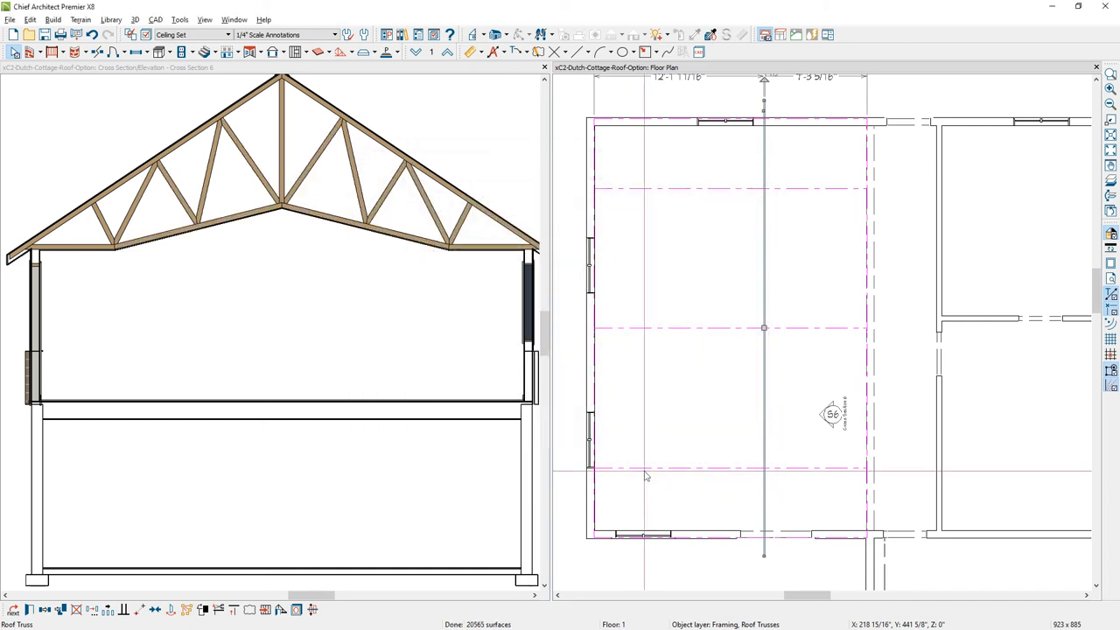
mouse_move(714, 341)
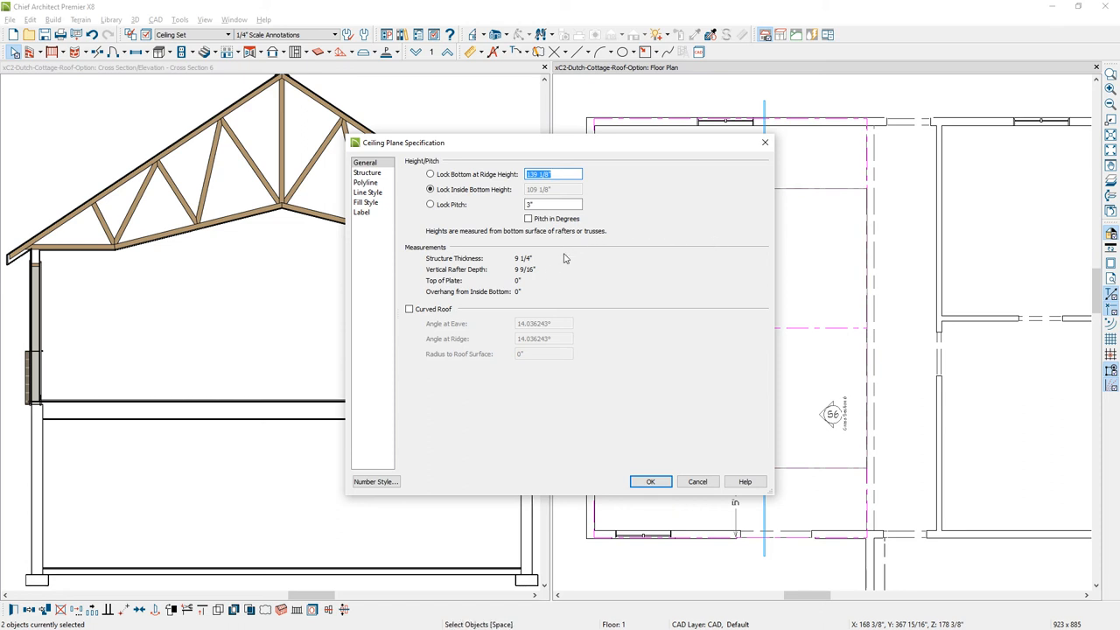
Enable Curved Roof on the ceiling planes so the truss bottom chord follows the arc.
left_click(409, 308)
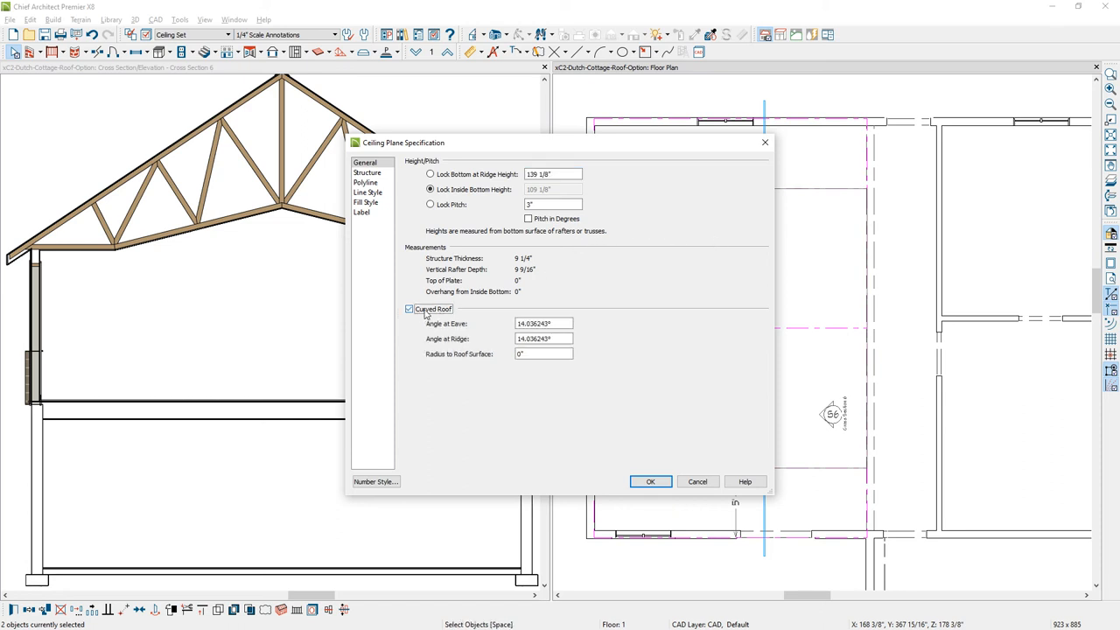
mouse_move(491, 323)
type("0")
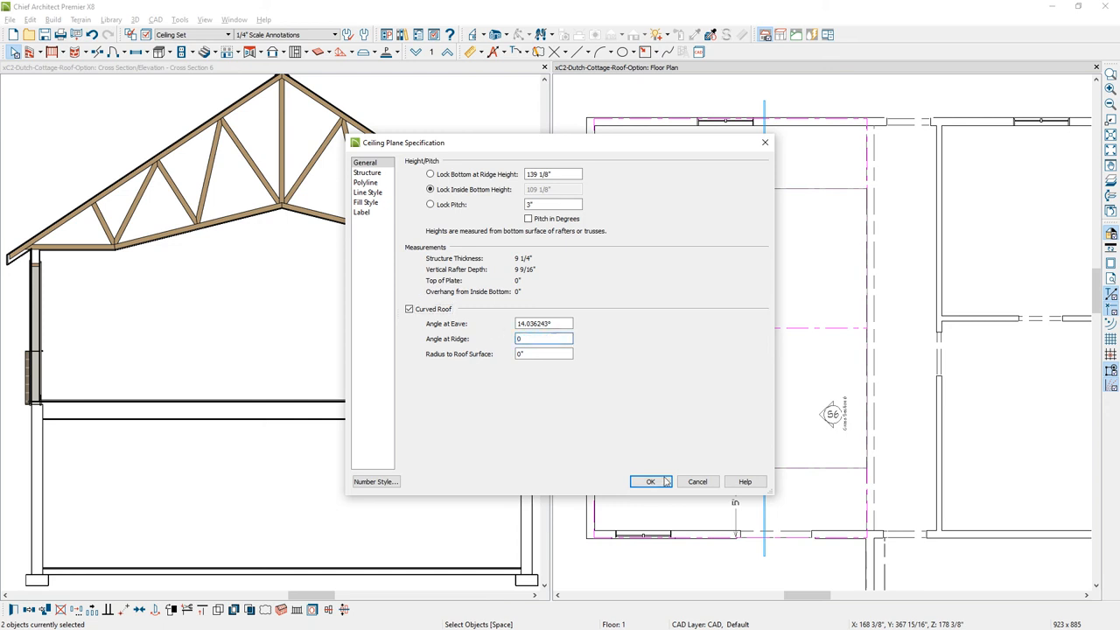
left_click(650, 481)
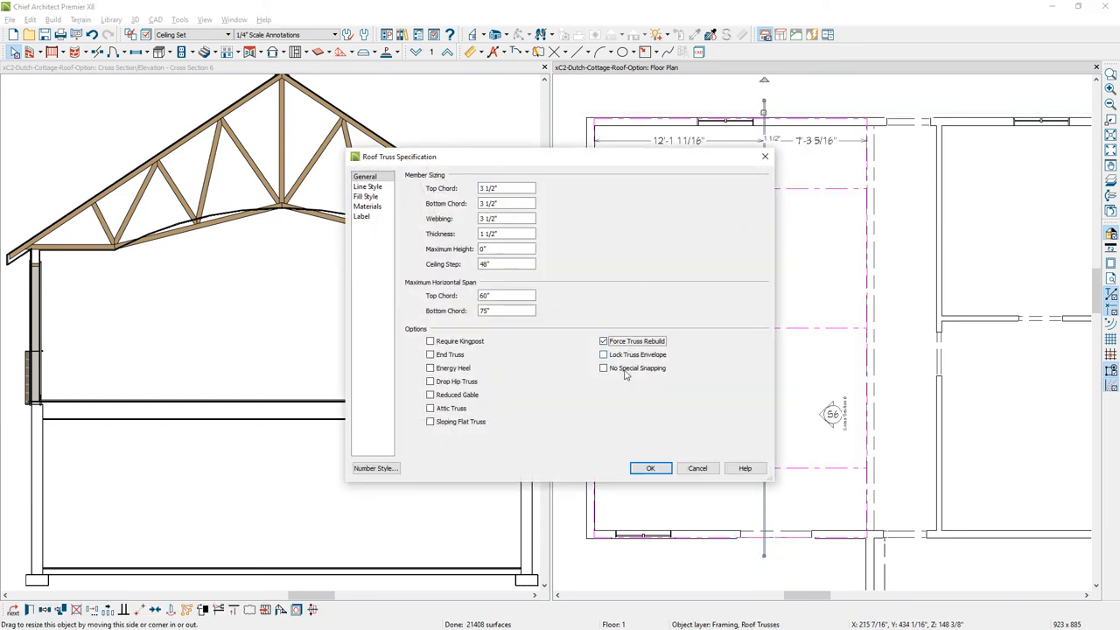
left_click(651, 469)
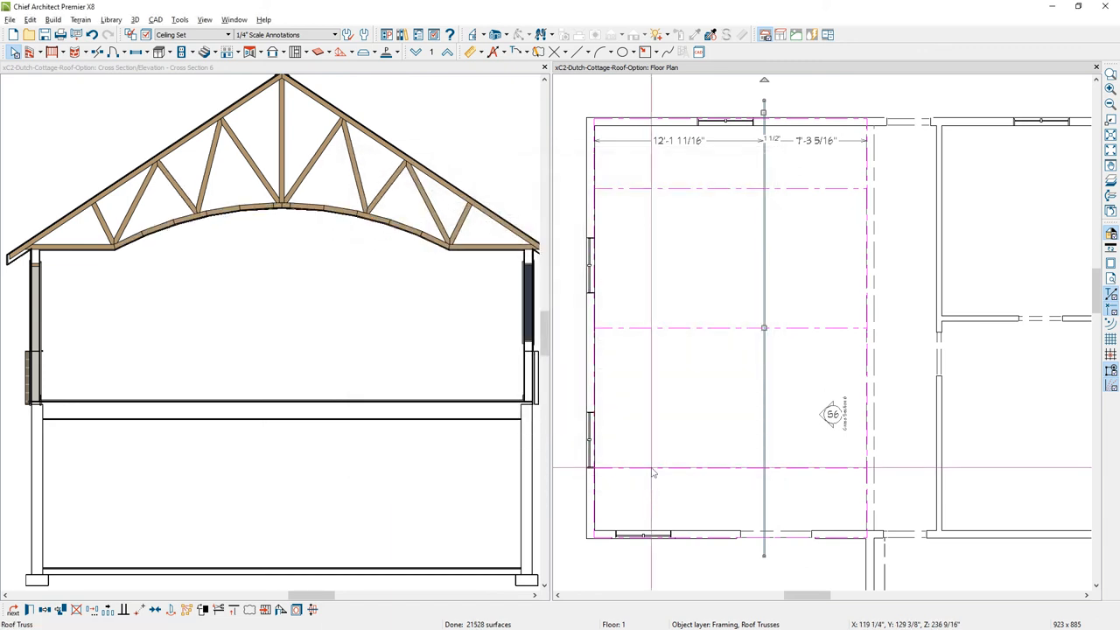